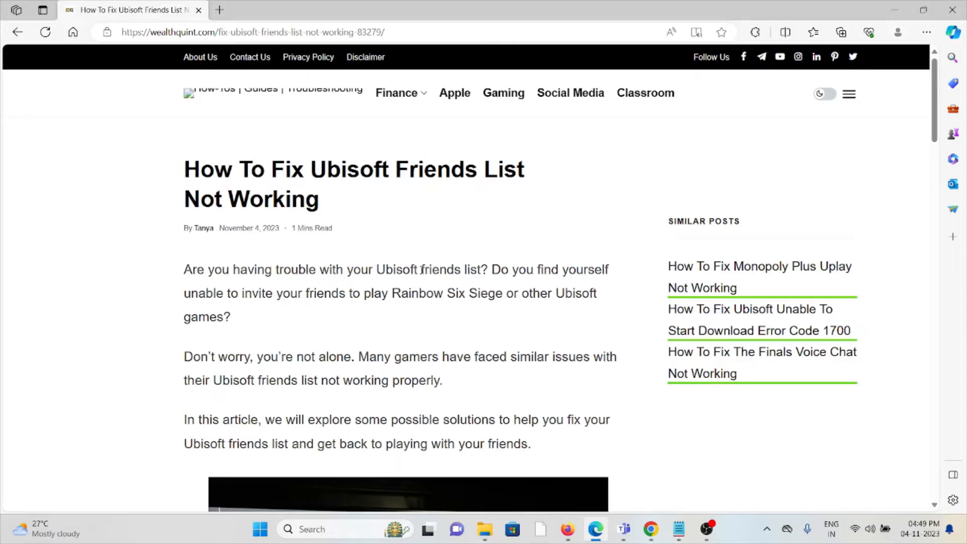
scroll(down, 3)
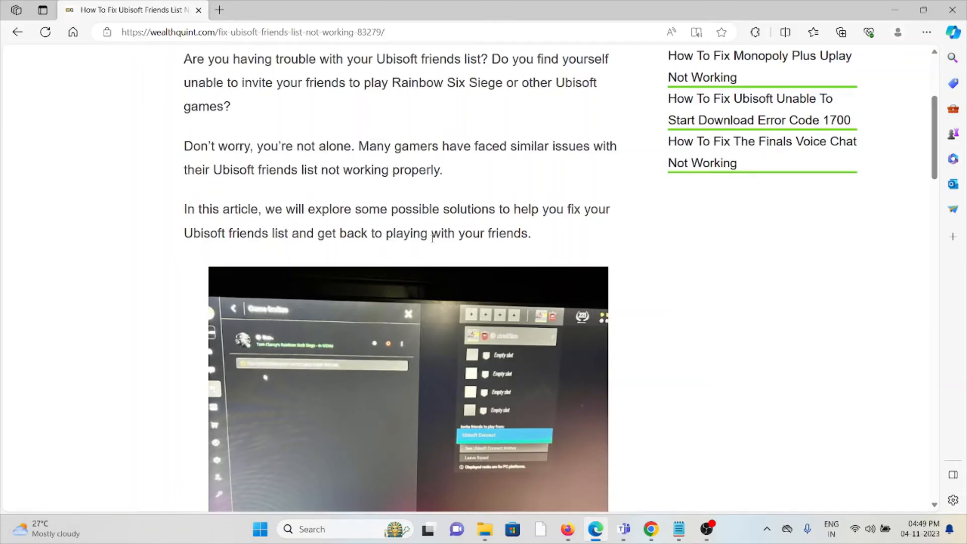
scroll(down, 3)
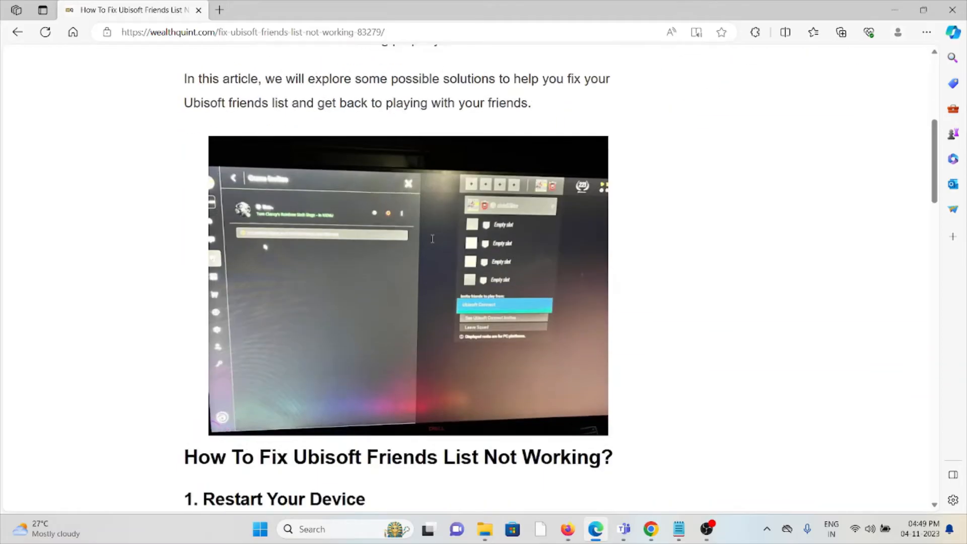
scroll(down, 3)
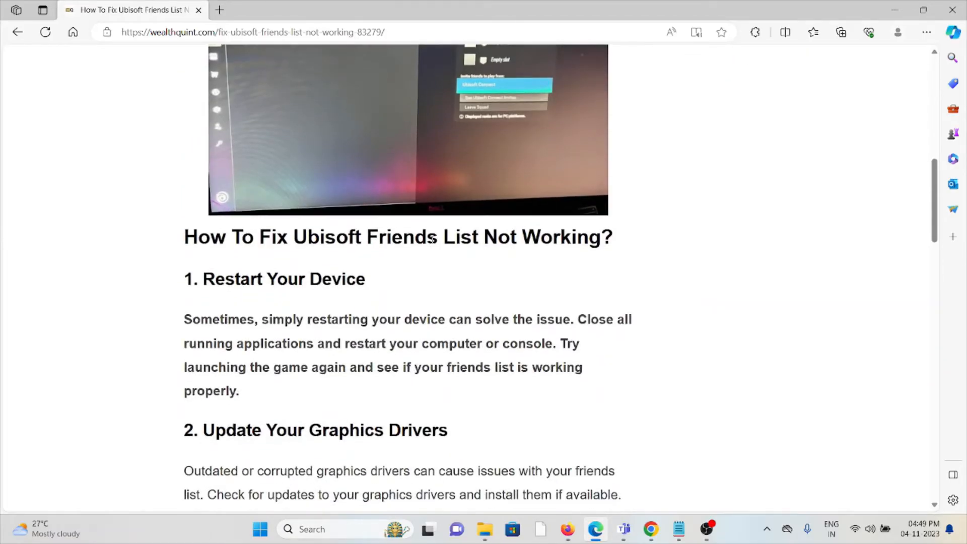
mouse_move(438, 236)
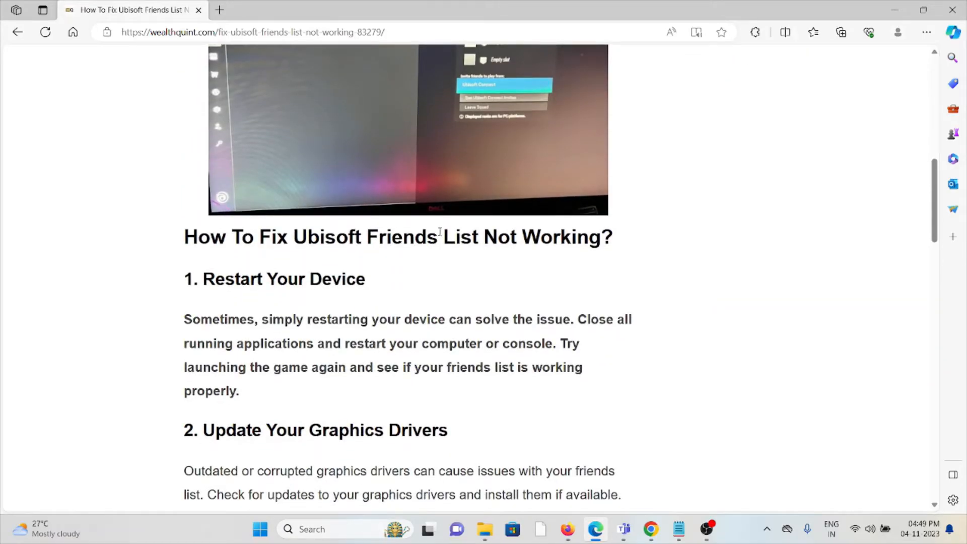
scroll(down, 3)
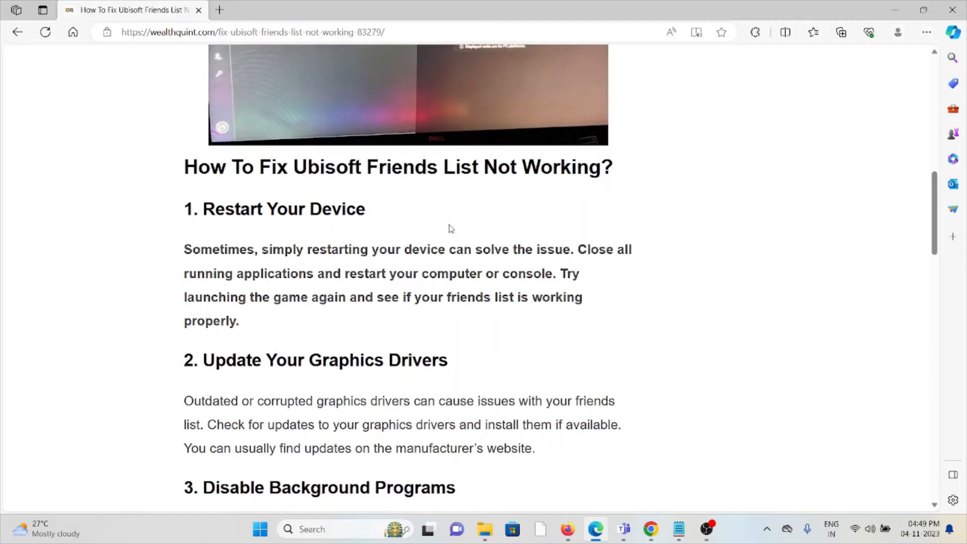
mouse_move(447, 229)
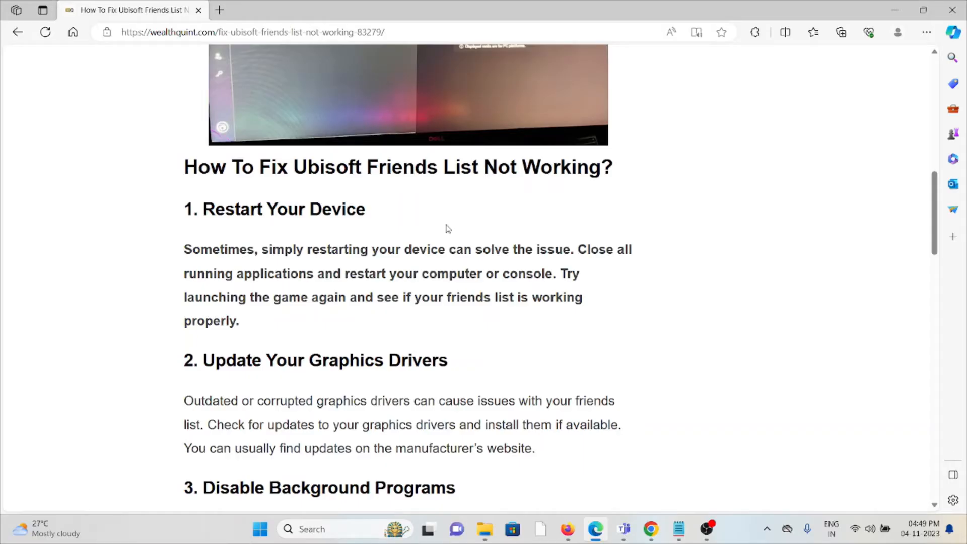
scroll(down, 3)
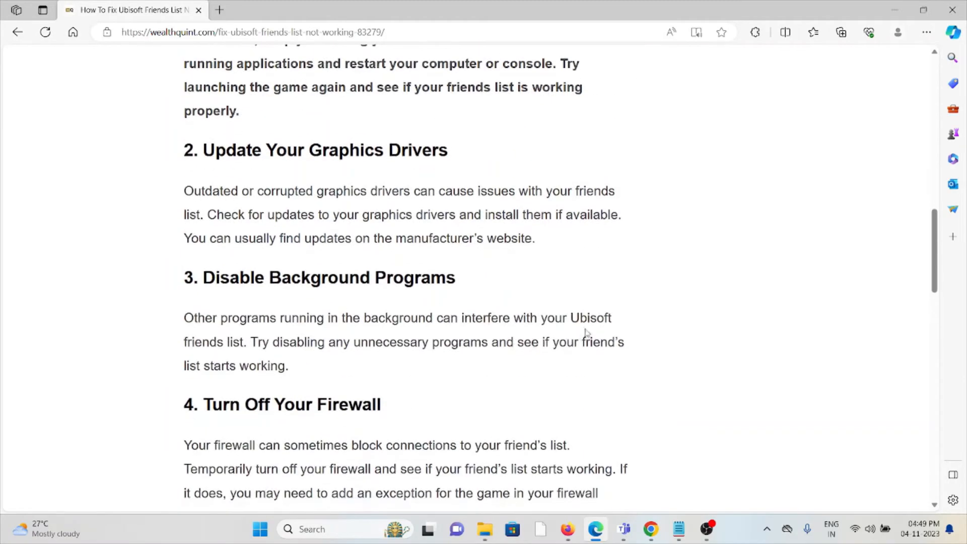
scroll(down, 3)
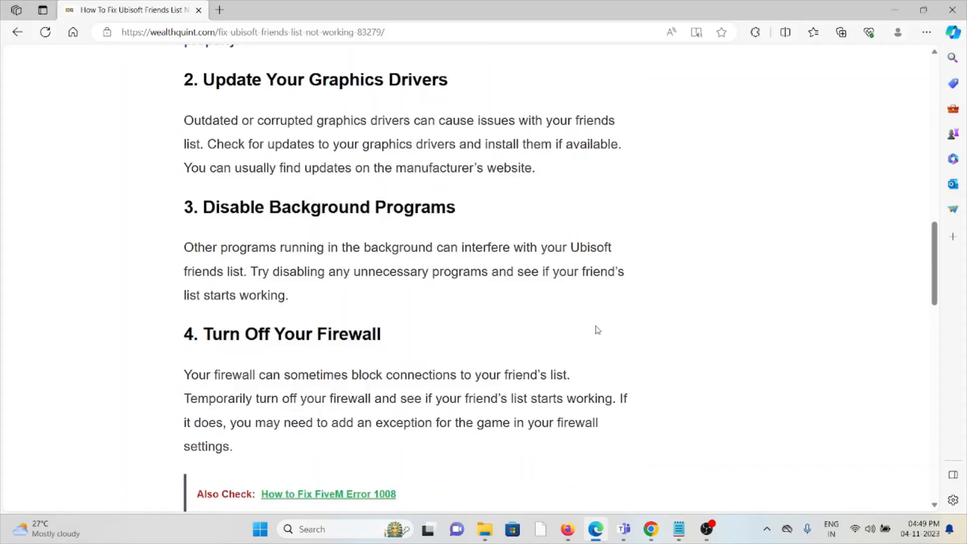
mouse_move(585, 335)
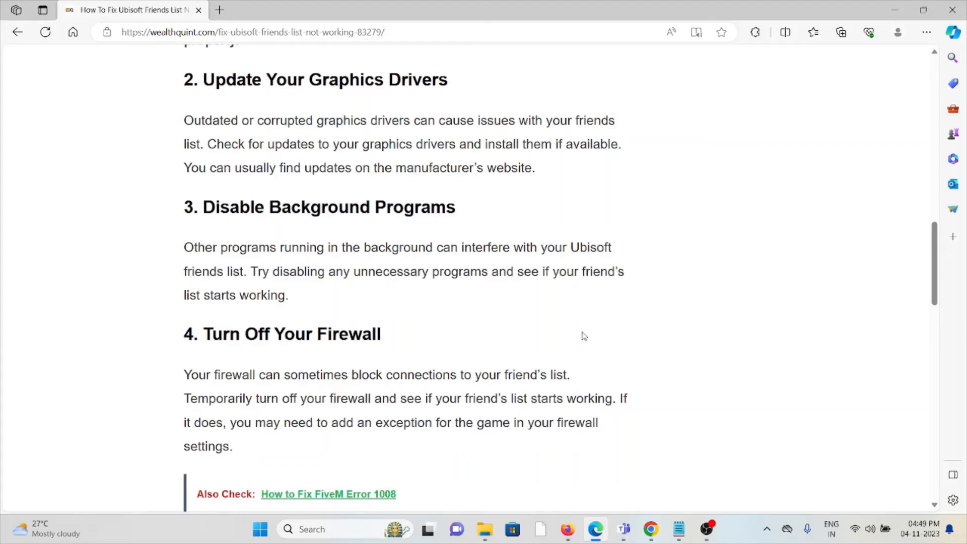
scroll(down, 3)
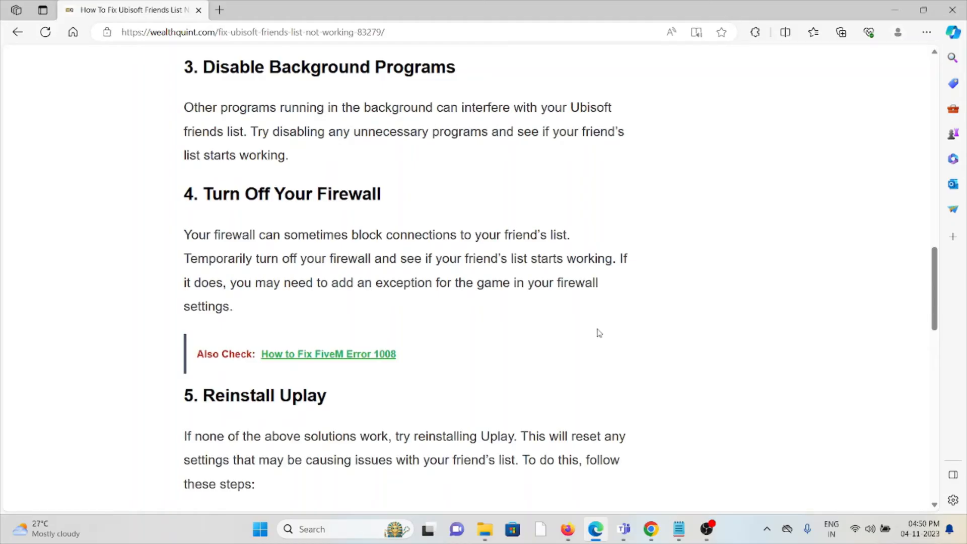
mouse_move(568, 312)
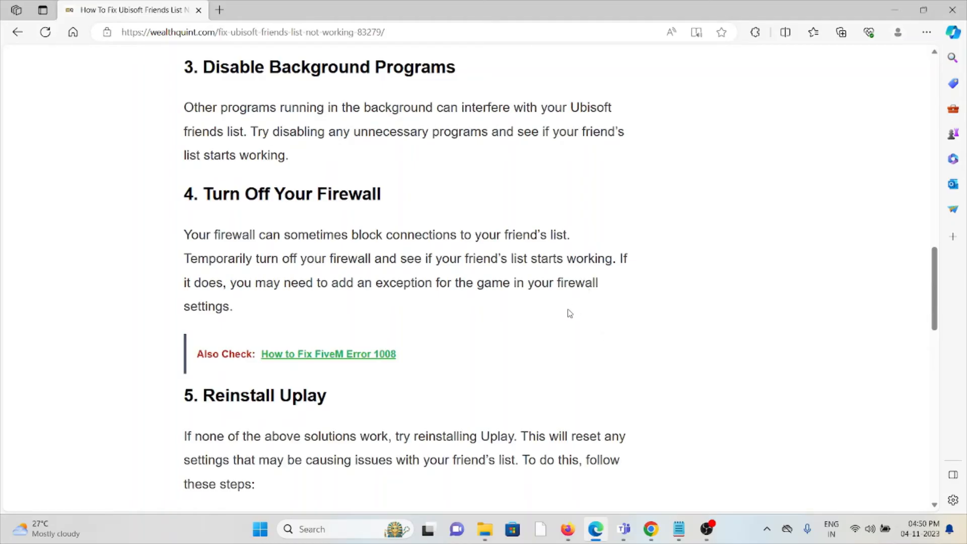
scroll(down, 3)
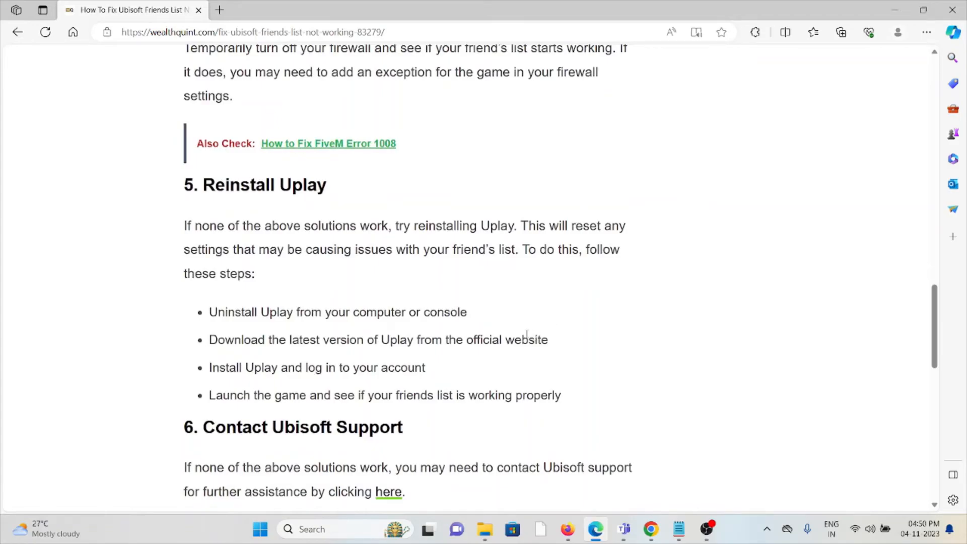
mouse_move(504, 361)
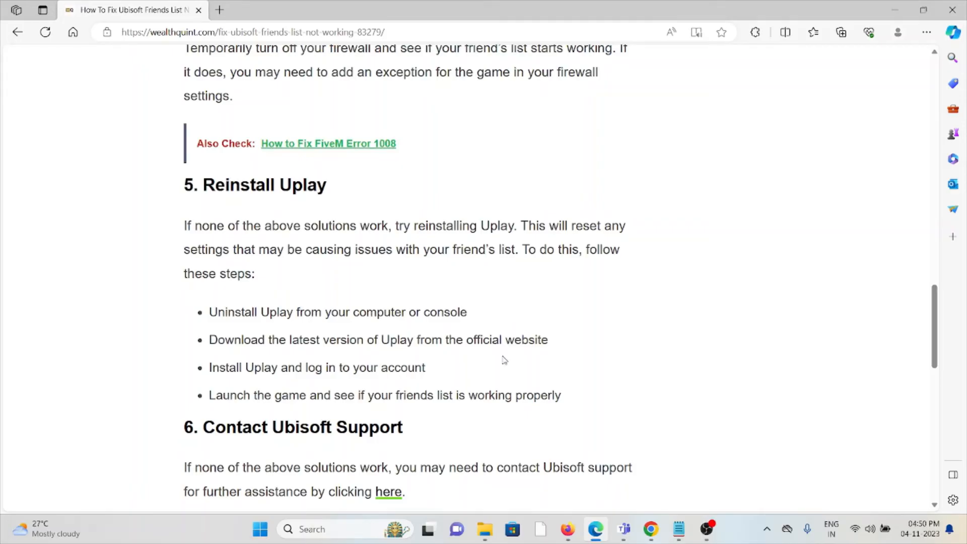
mouse_move(495, 366)
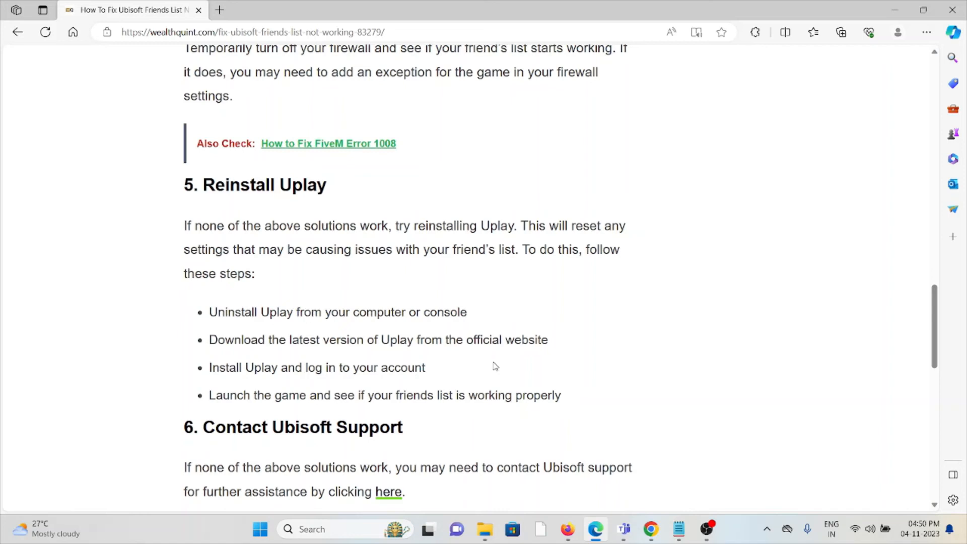
mouse_move(515, 355)
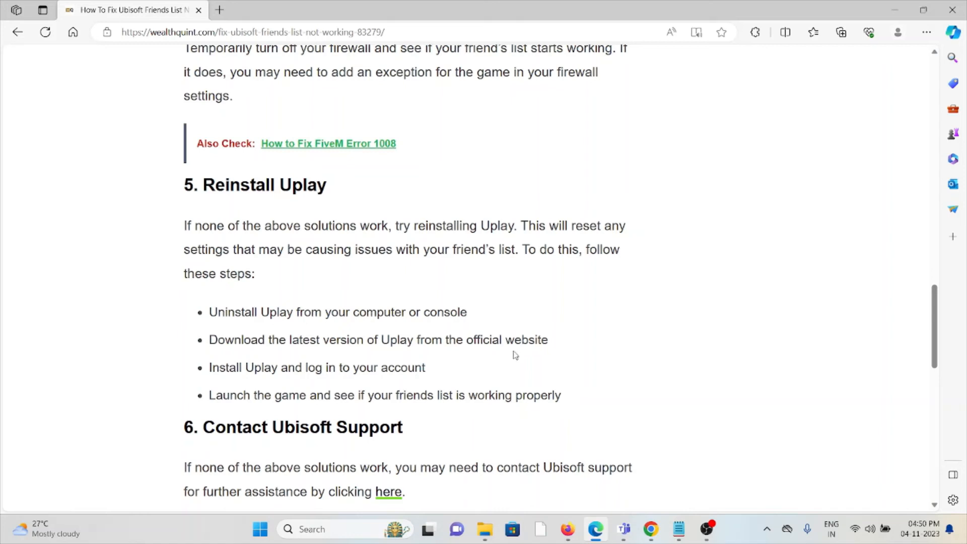
mouse_move(460, 310)
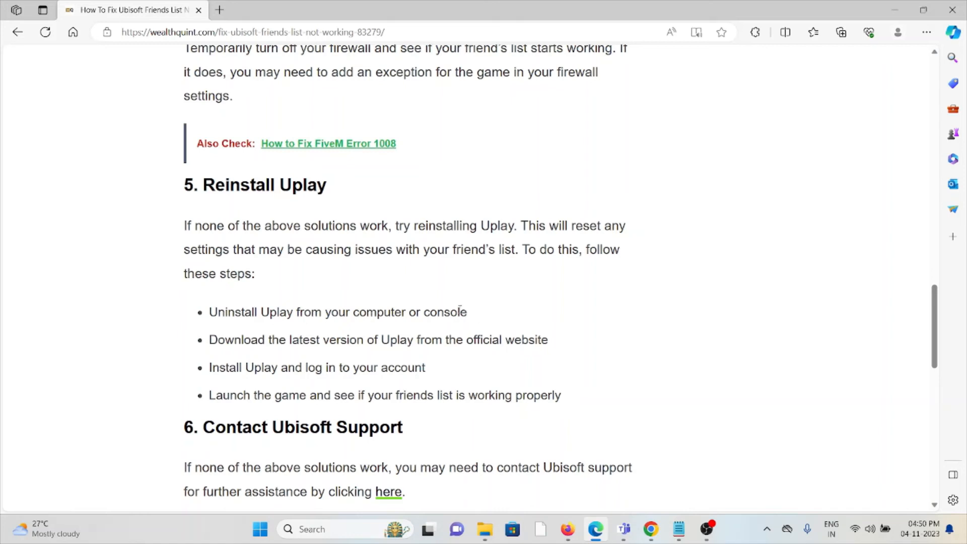
mouse_move(438, 323)
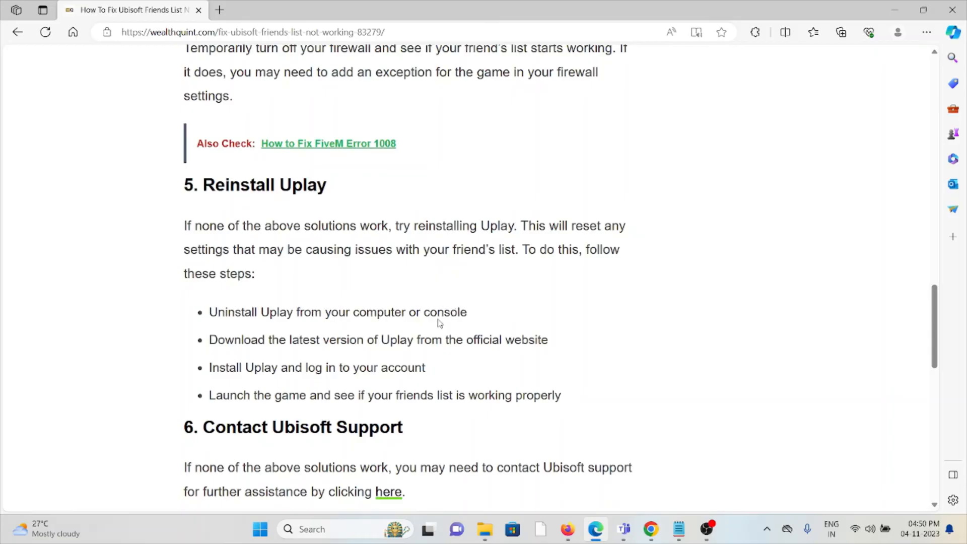
scroll(down, 3)
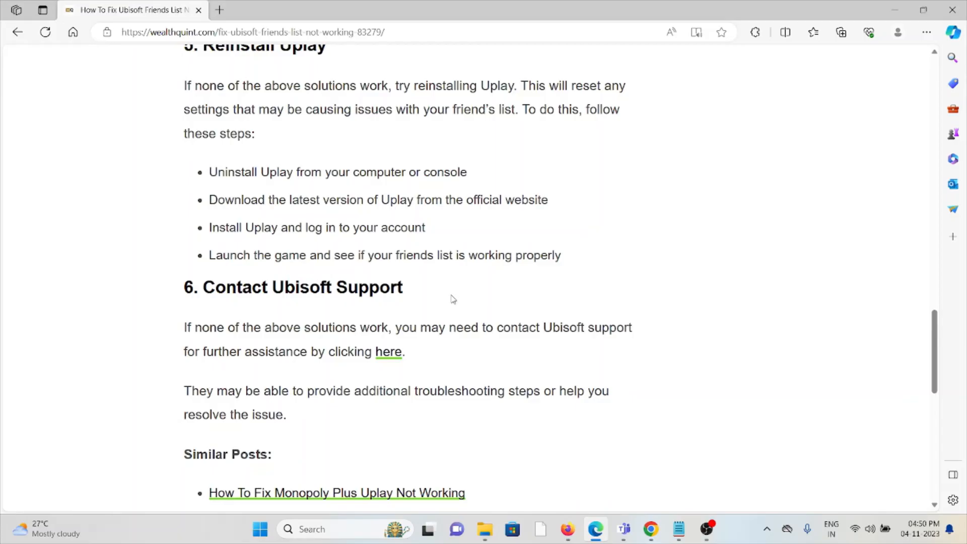
mouse_move(460, 247)
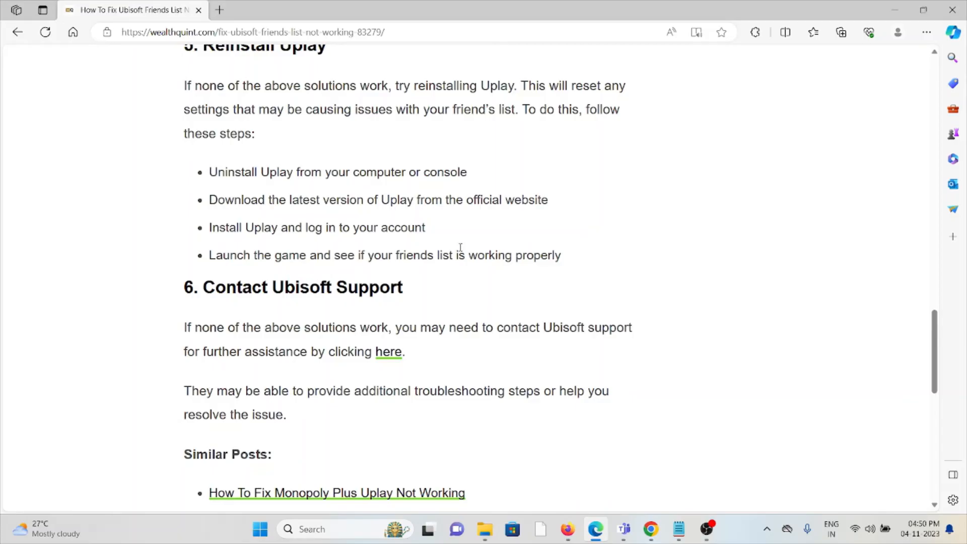
mouse_move(481, 224)
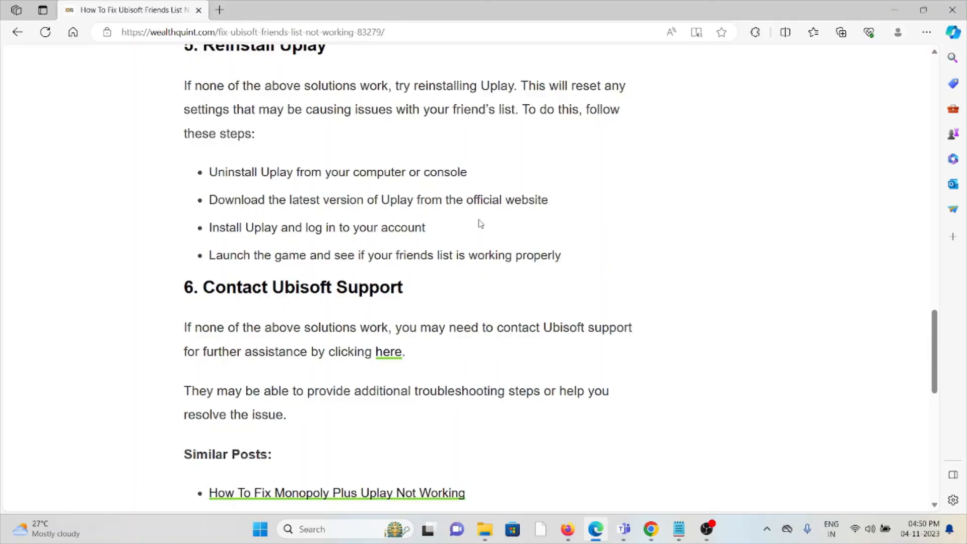
scroll(up, 3)
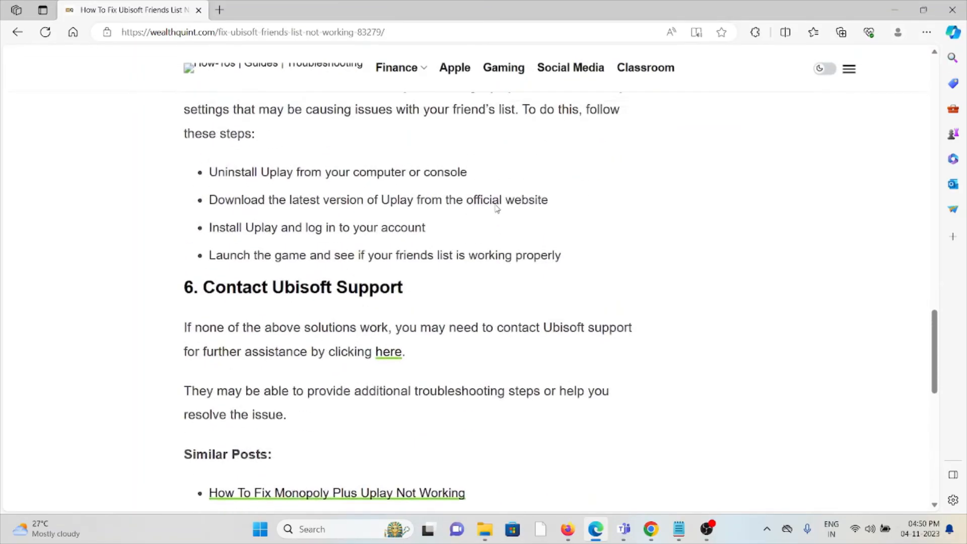
scroll(up, 3)
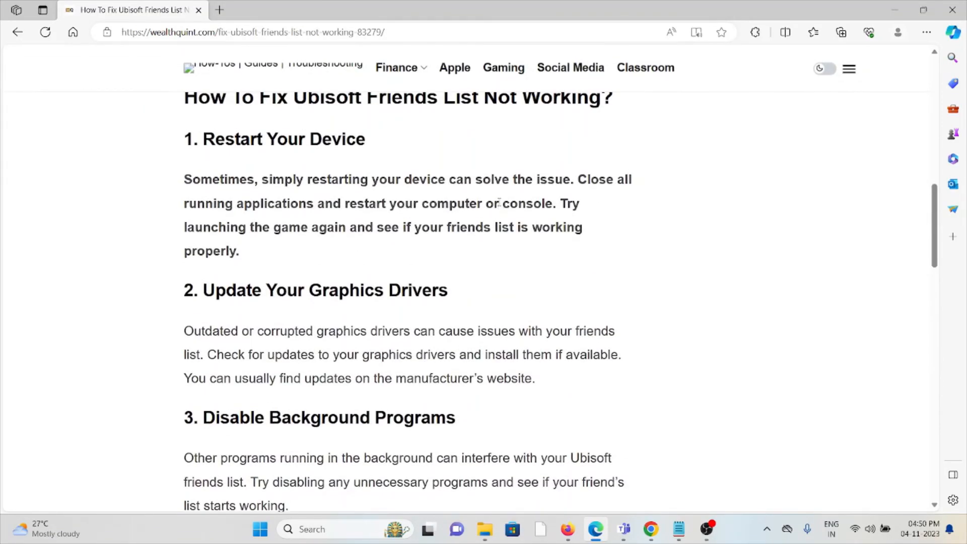
scroll(up, 3)
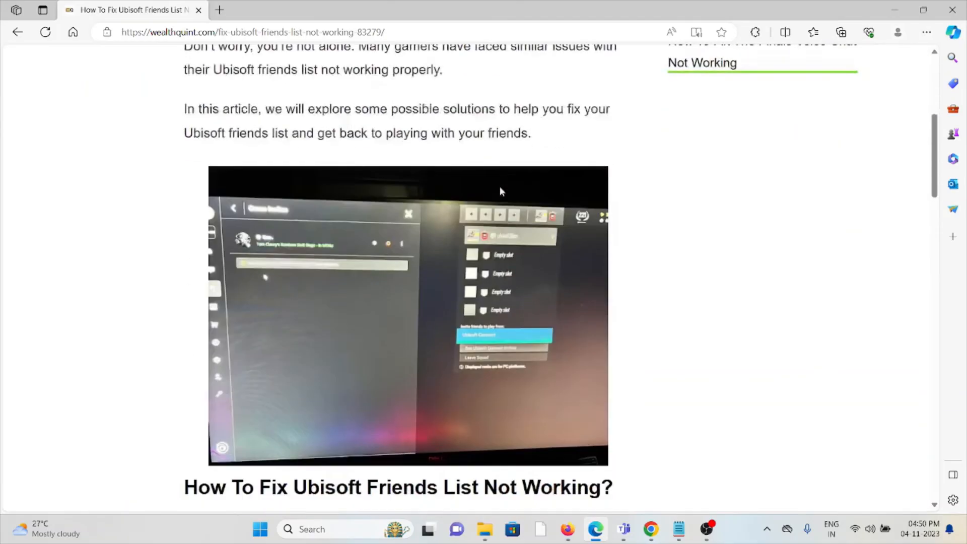
scroll(down, 3)
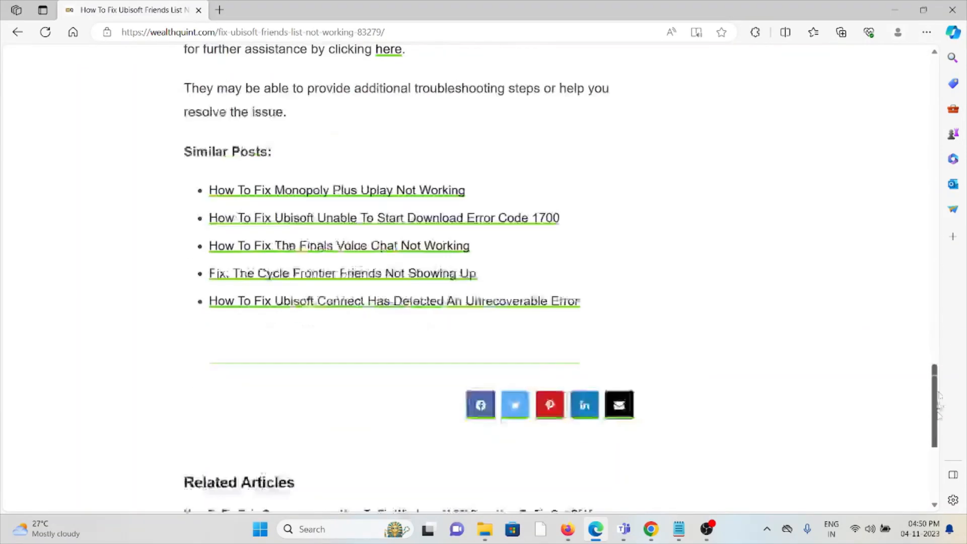
scroll(up, 3)
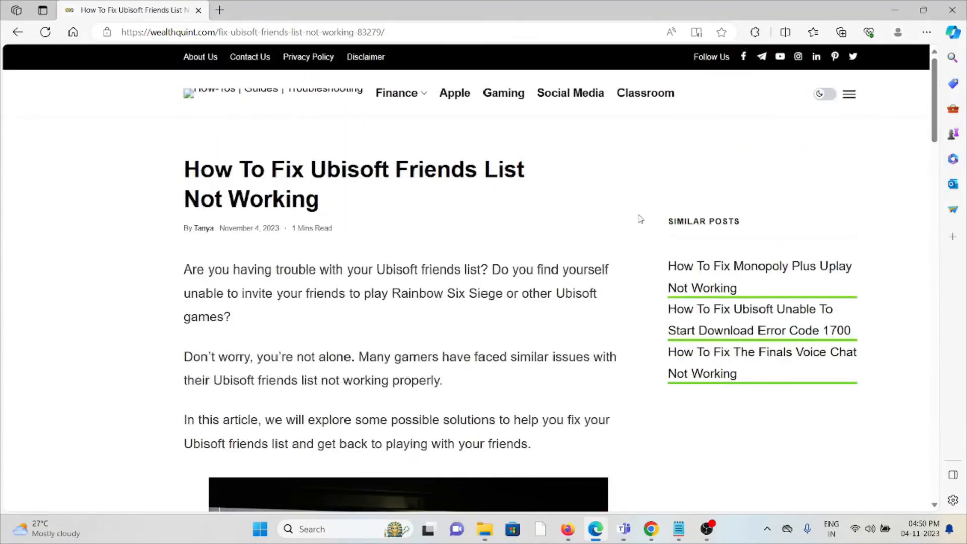